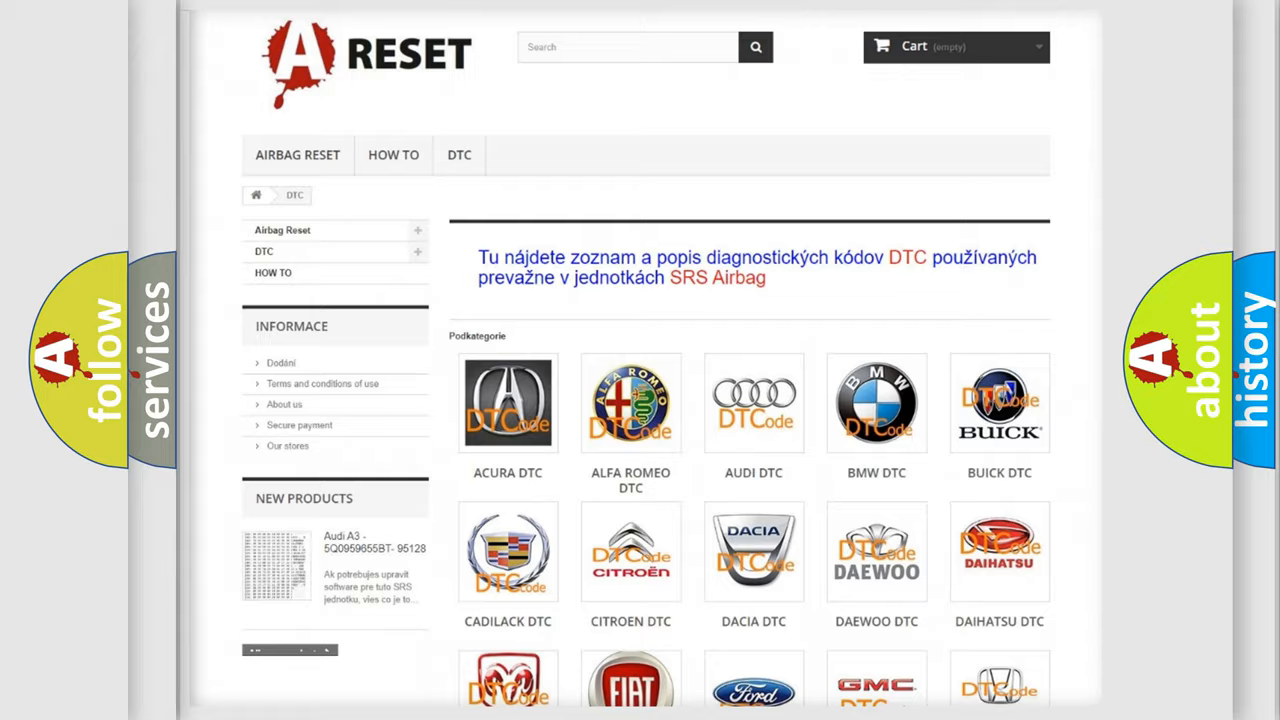
Step: Choose GMC from the list of car-brand DTC subcategories
scroll(down, 3)
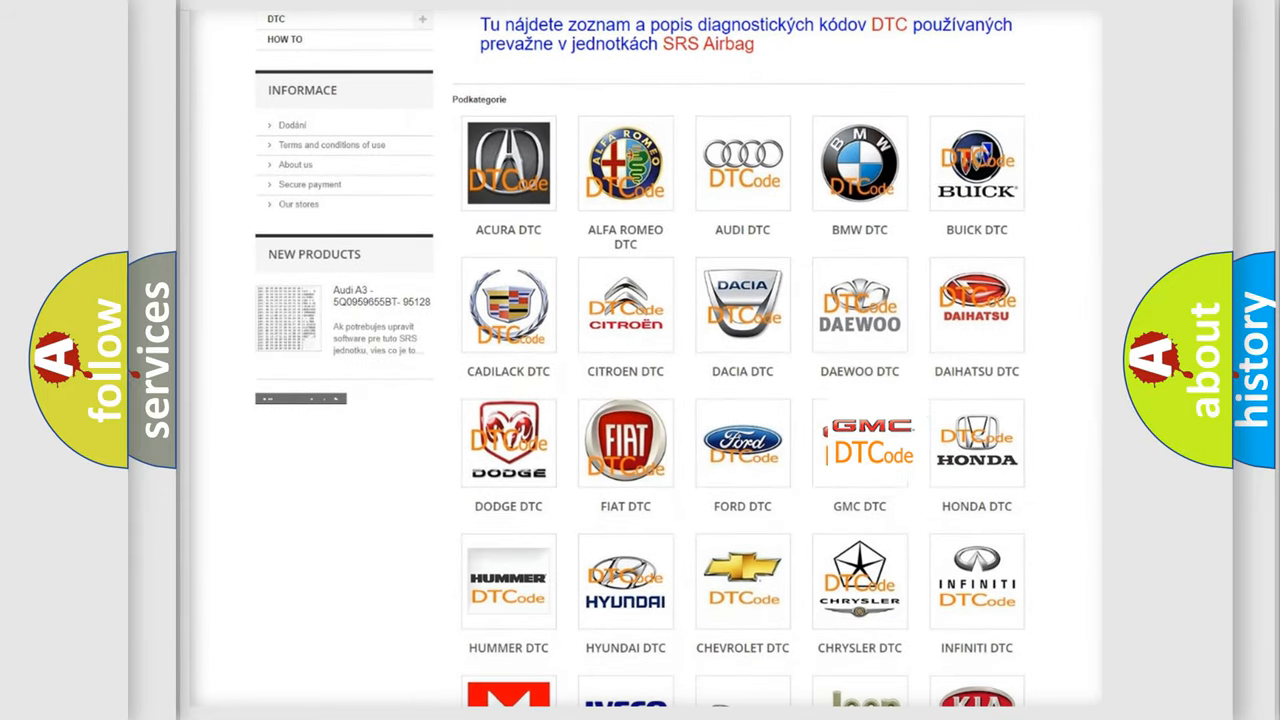
click(860, 442)
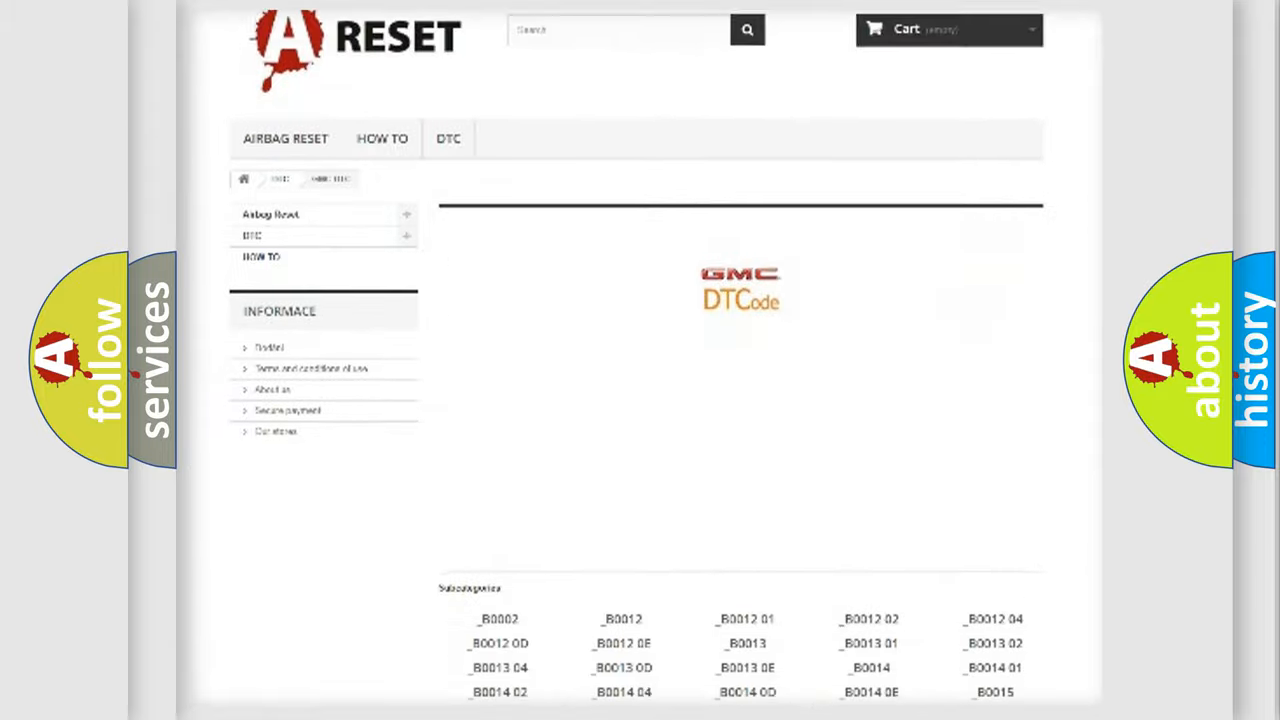
Step: Enter trouble code B144106 in the Code field beside Make: GMC
scroll(down, 3)
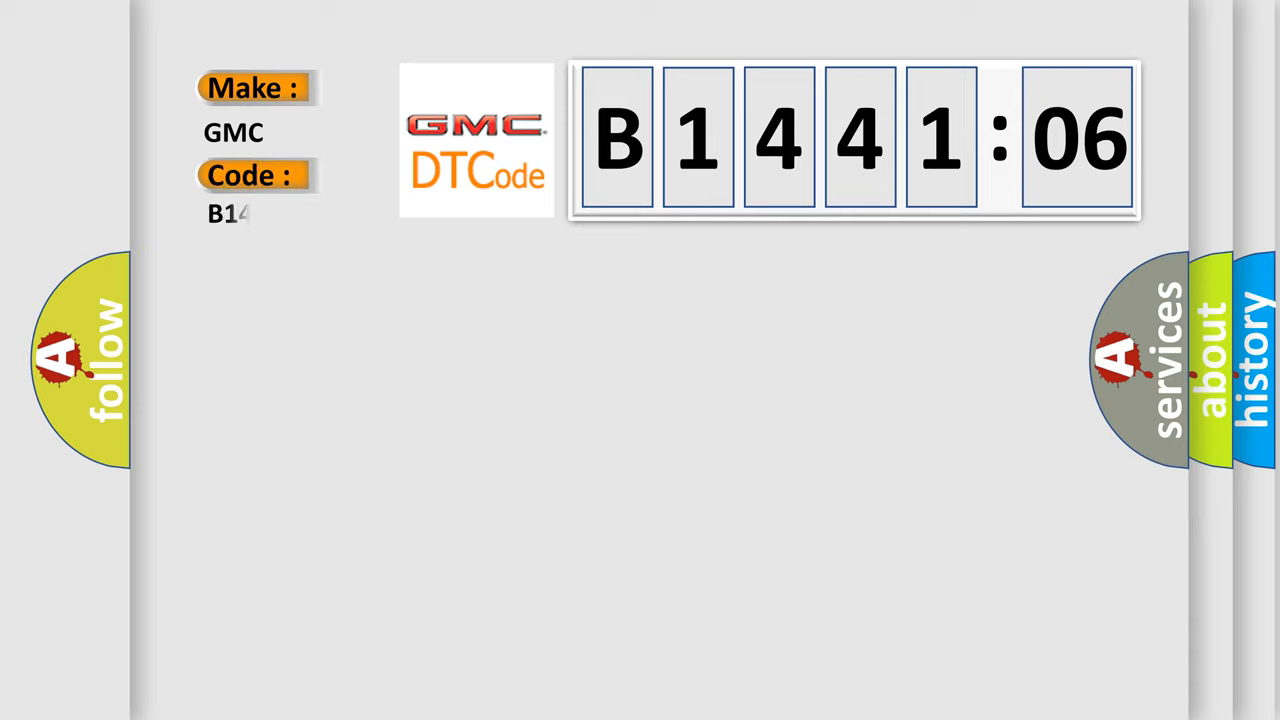
text(144106)
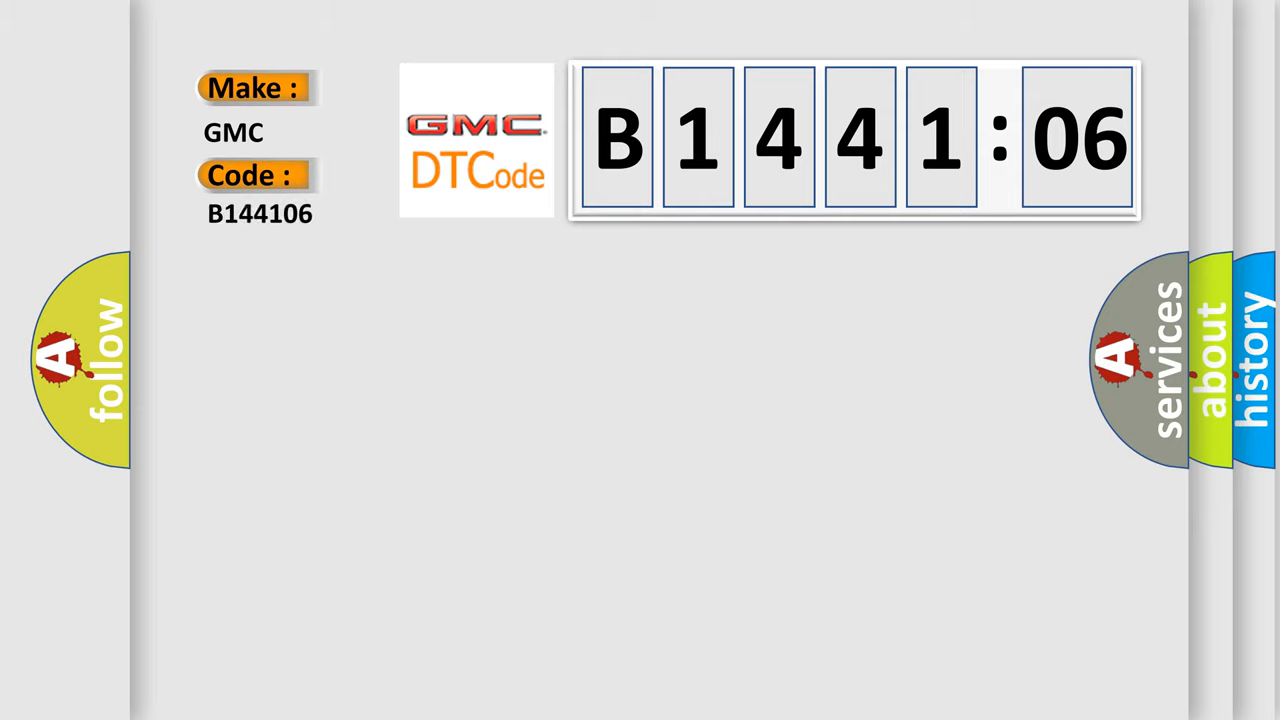